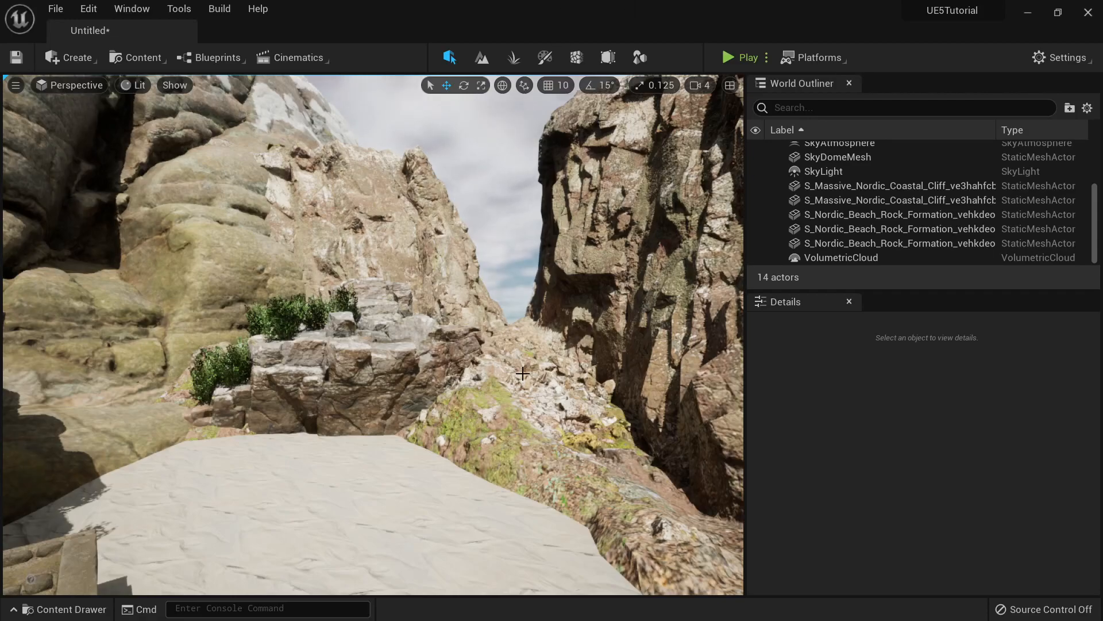
mouse_move(489, 393)
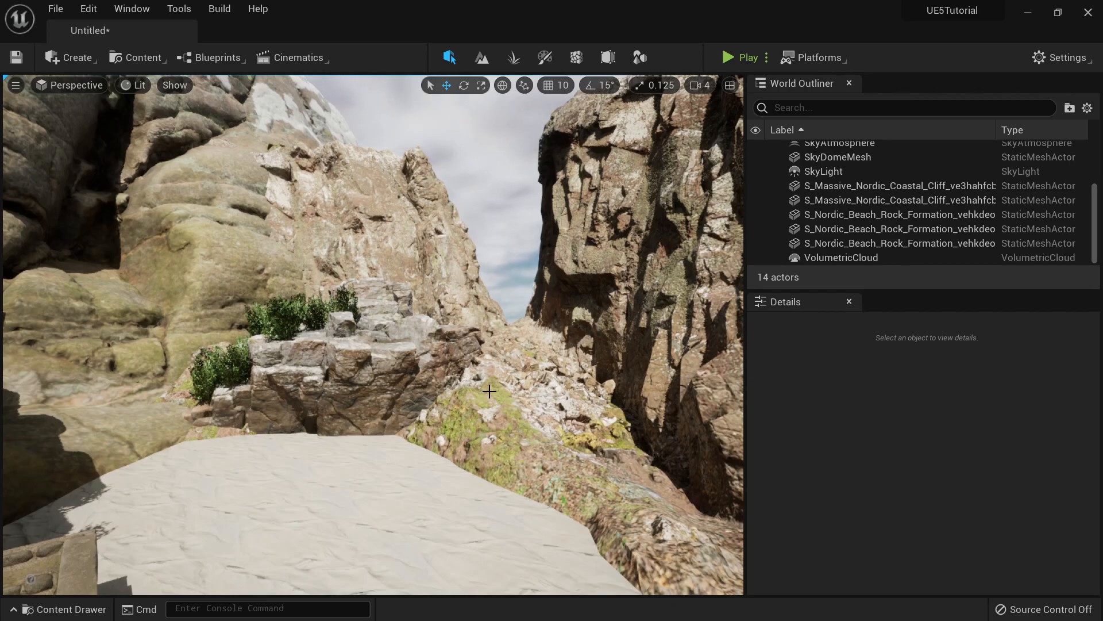
mouse_move(471, 494)
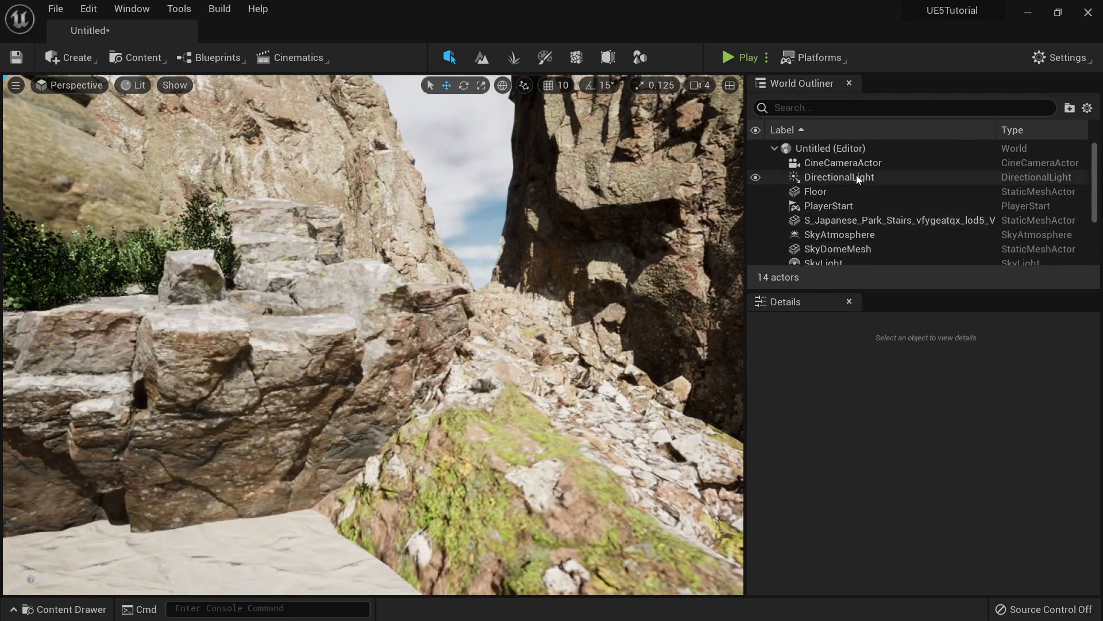
Select the DirectionalLight and bring its Distance Field Shadows settings into view.
click(839, 177)
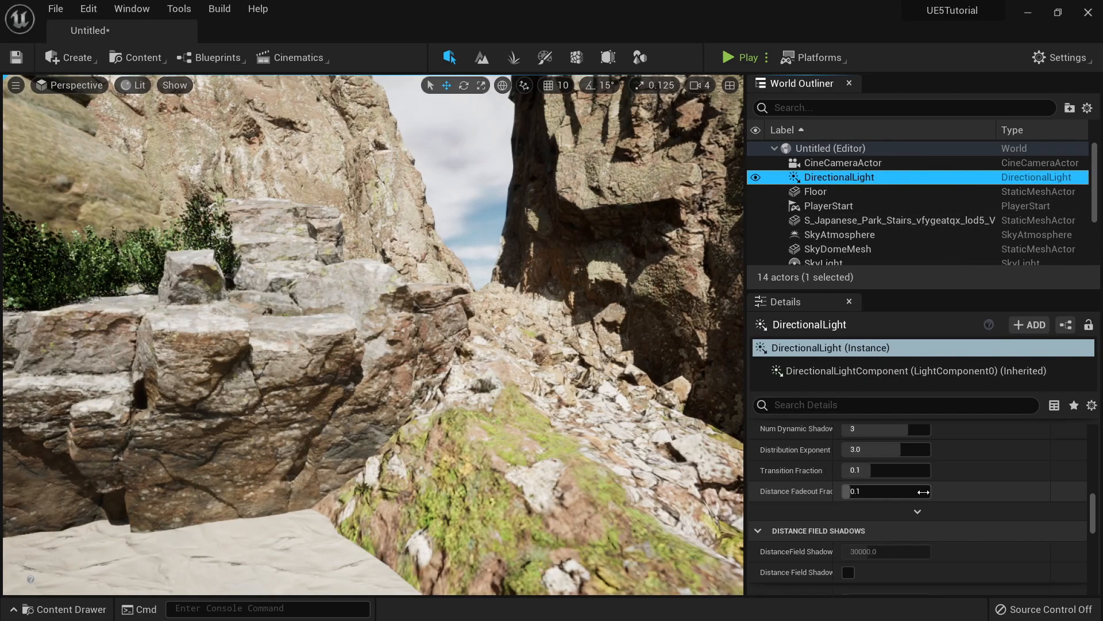
scroll(down, 3)
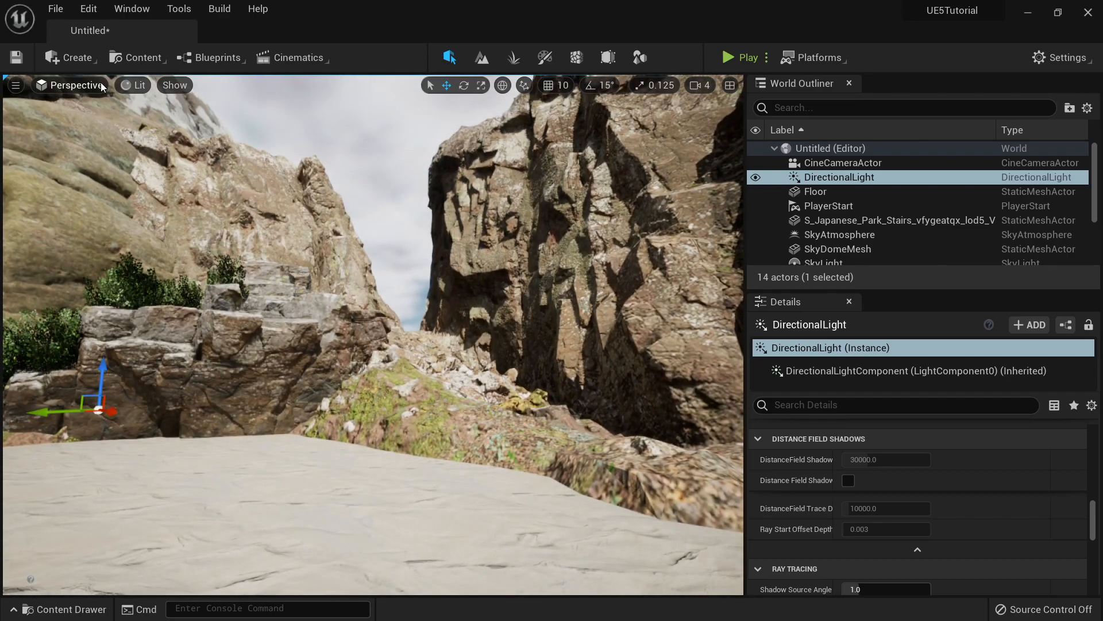
Place a Post Process Volume into the canyon level from the Create > Volumes list.
click(76, 58)
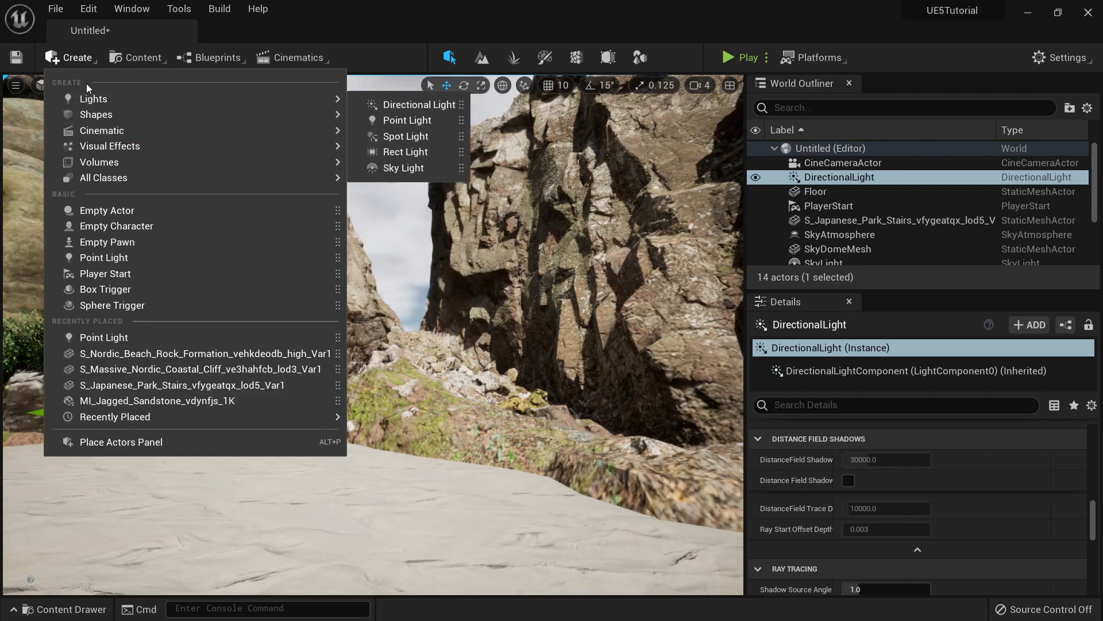
text(p)
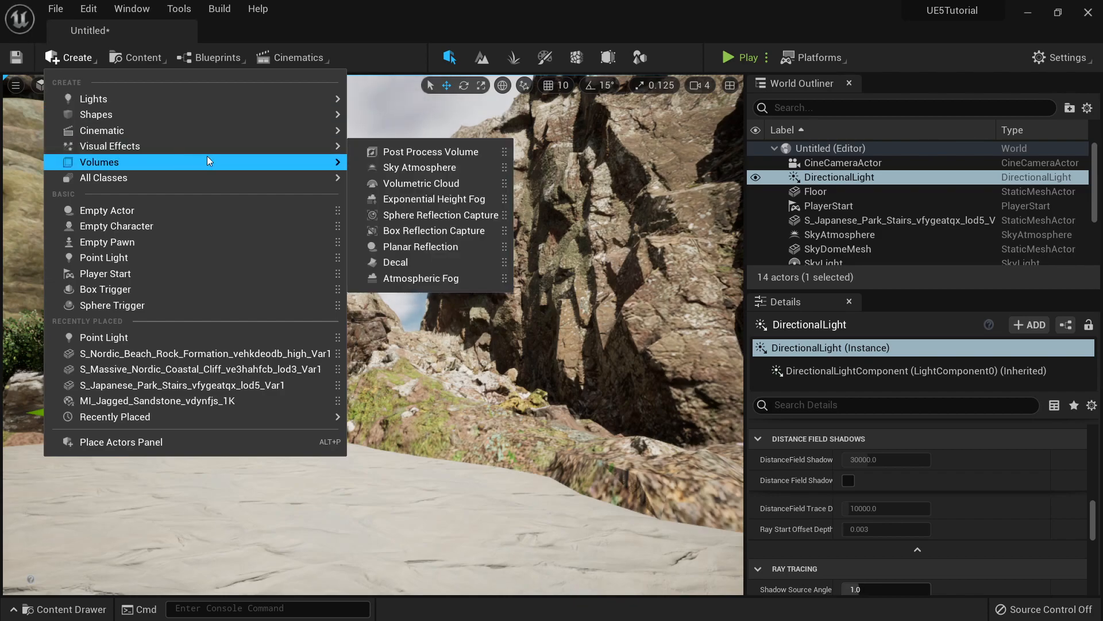
click(430, 151)
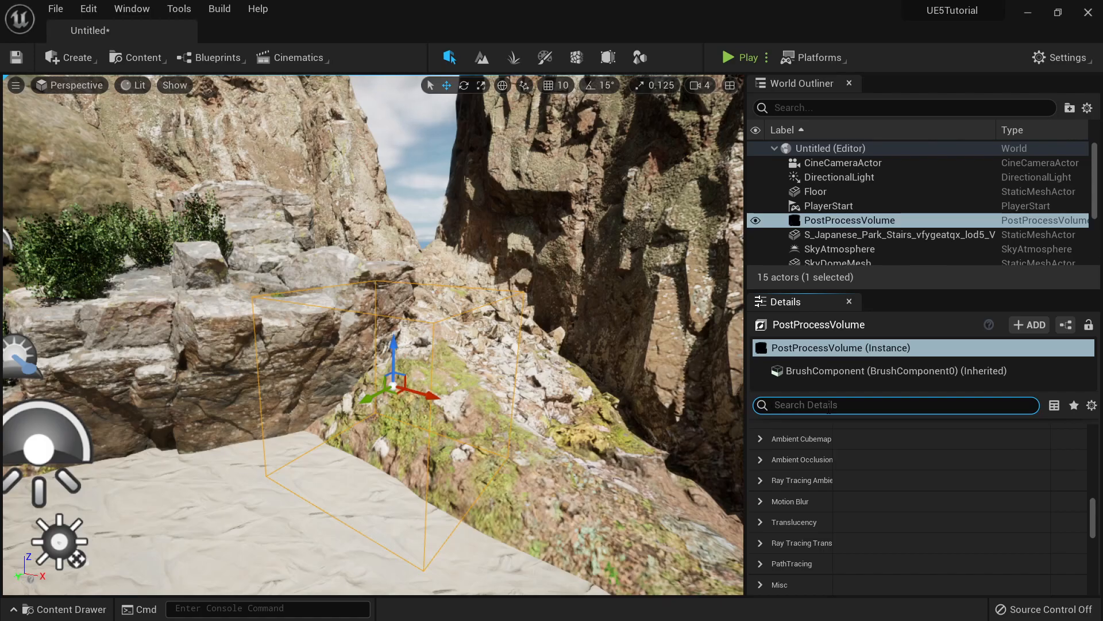
Filter the volume's details by 'lumen' and override Global Illumination Method to Lumen.
scroll(down, 3)
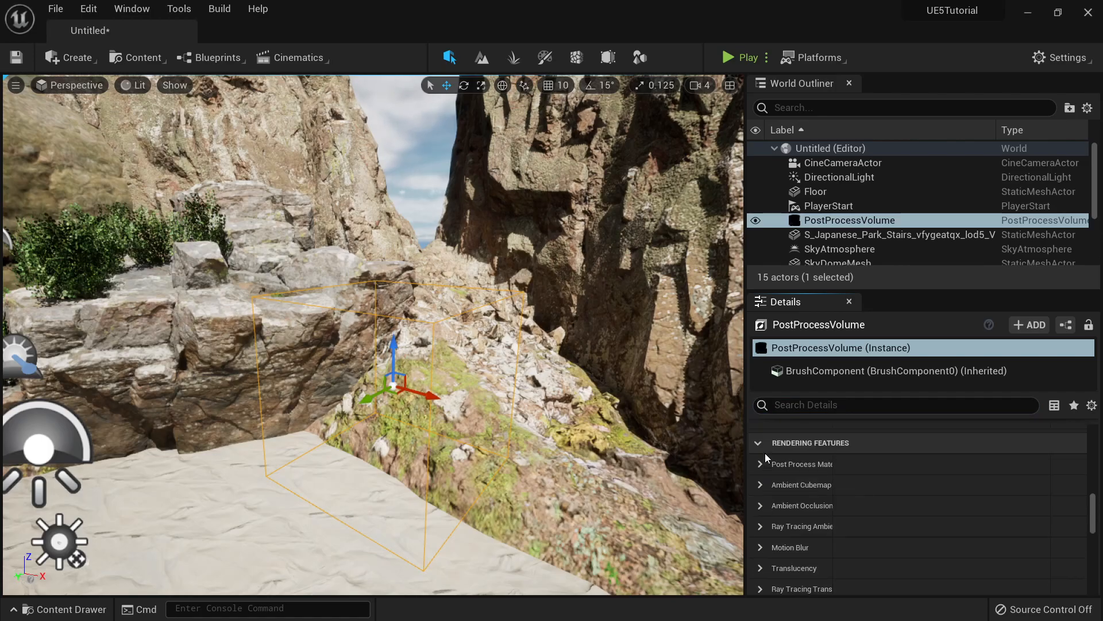
click(896, 405)
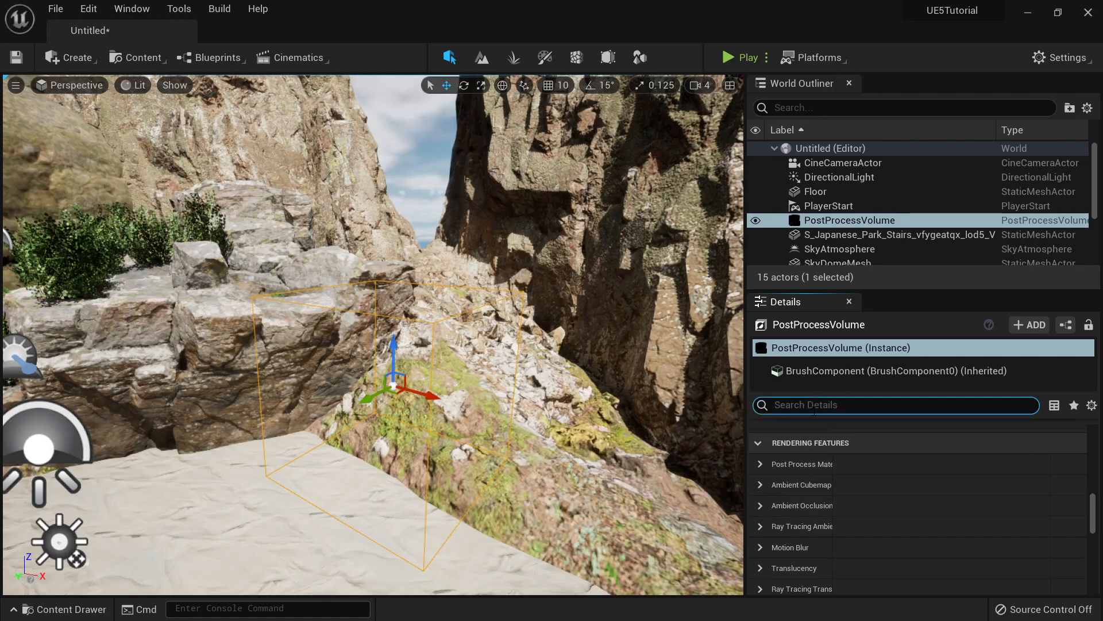
text(lumen)
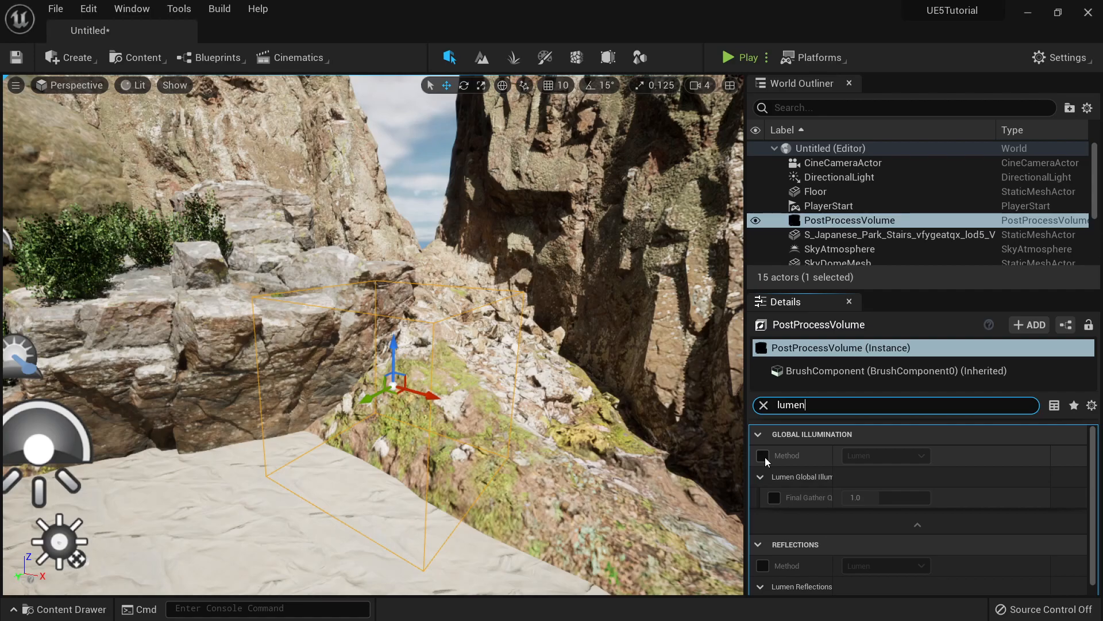
click(763, 455)
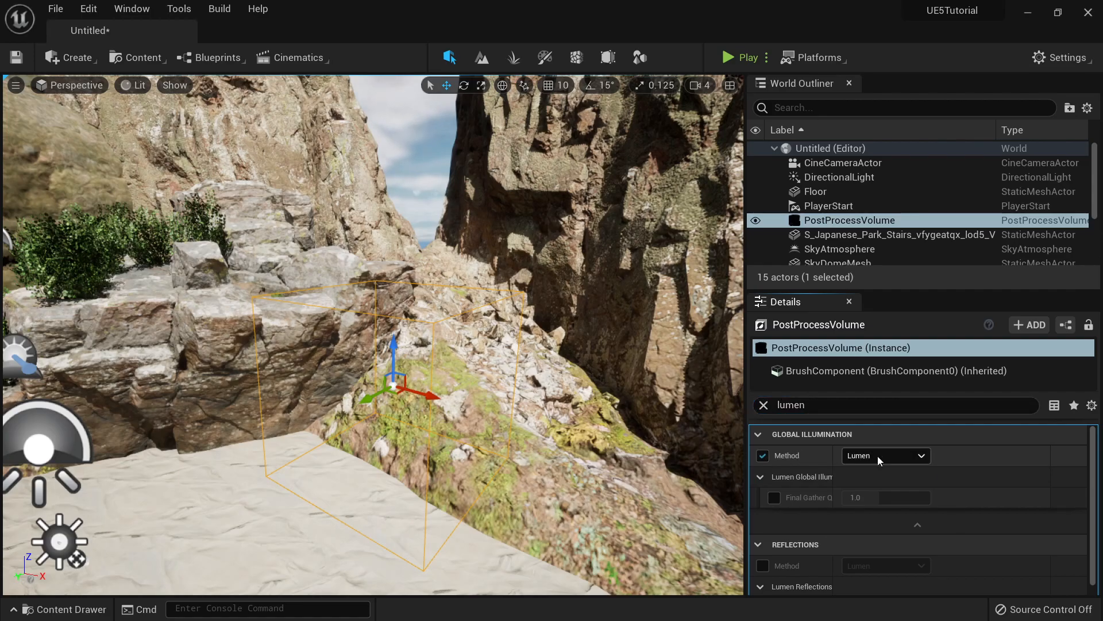
click(885, 455)
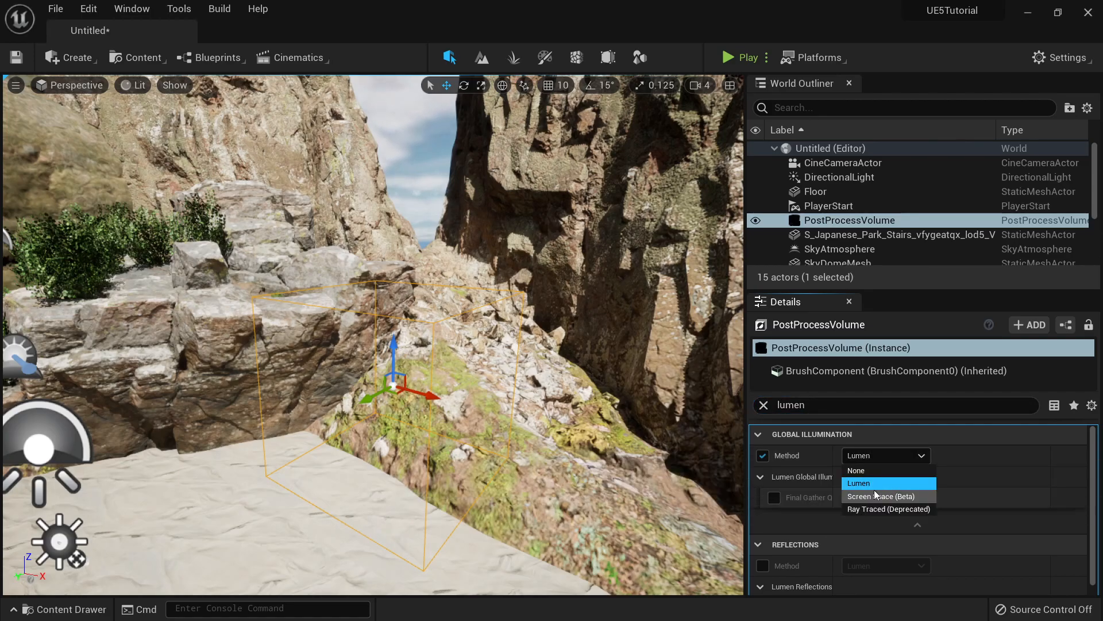
click(859, 482)
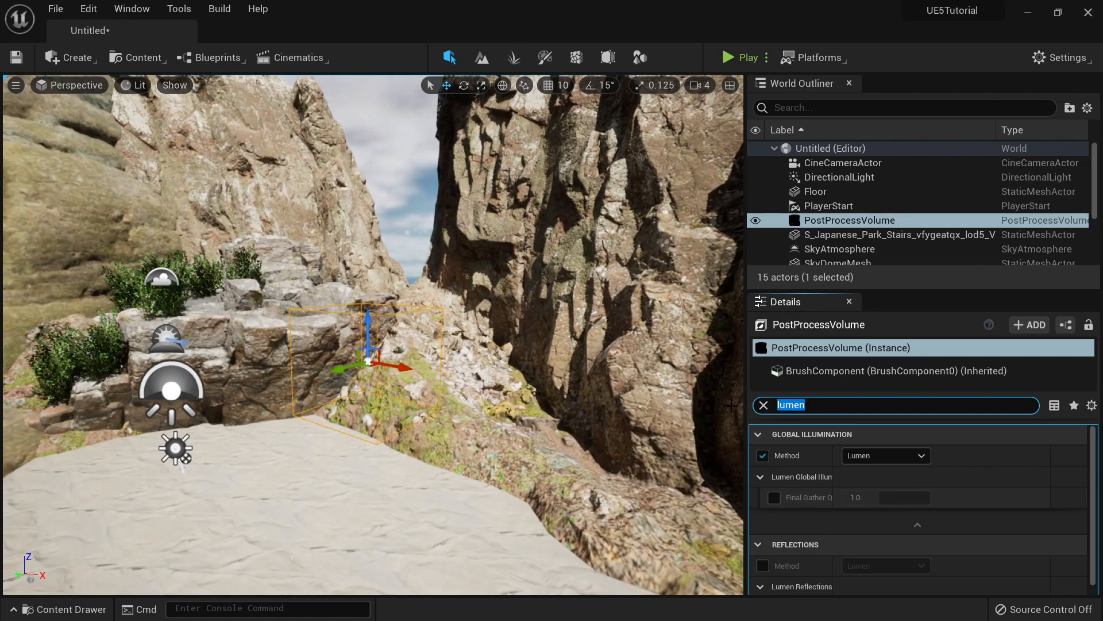
Make the Post Process Volume unbounded so it affects the whole level, then refilter by 'lumen'.
text(unb)
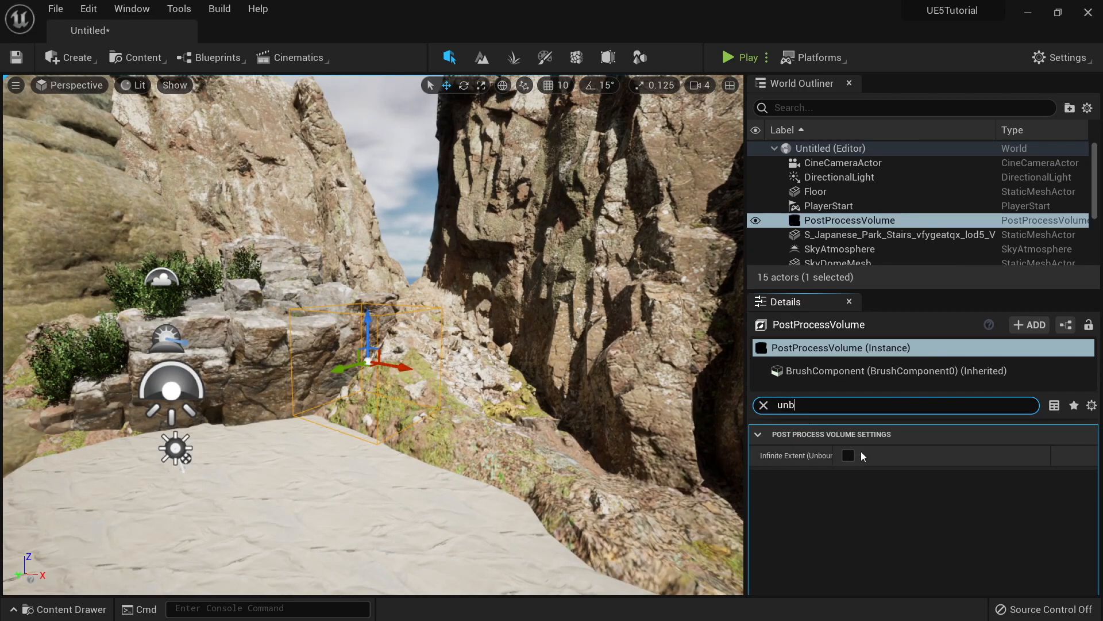
click(848, 456)
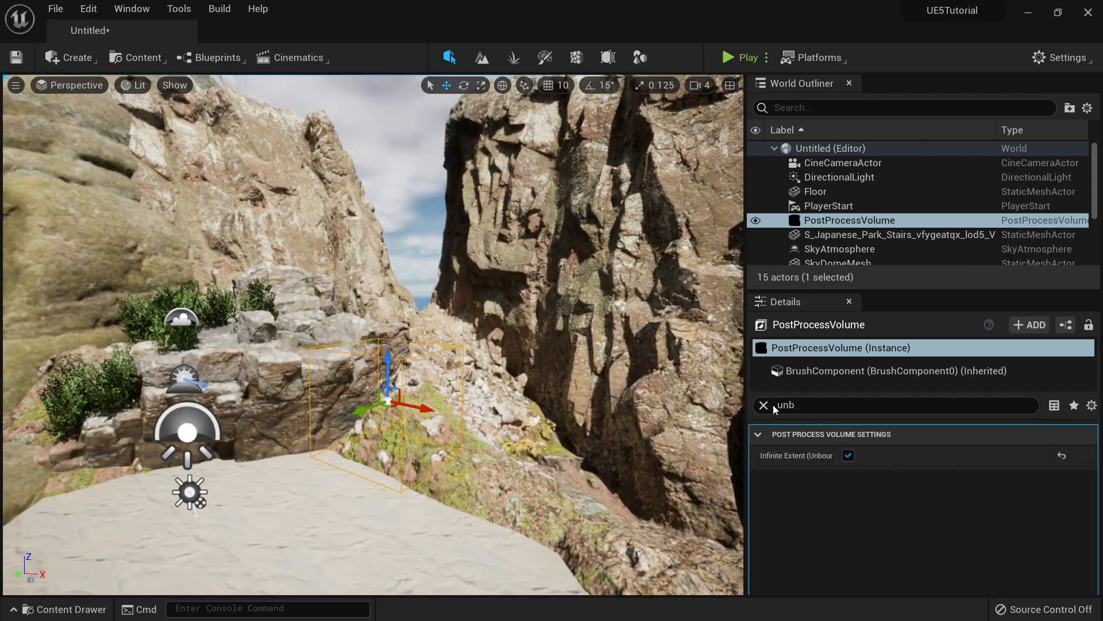
click(763, 404)
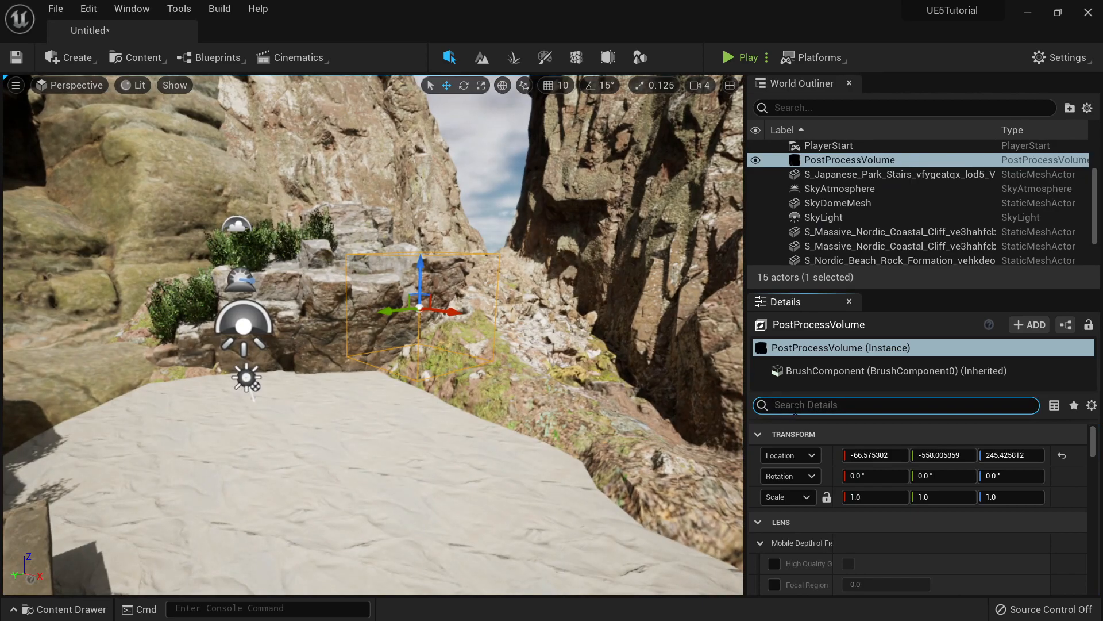
text(lum)
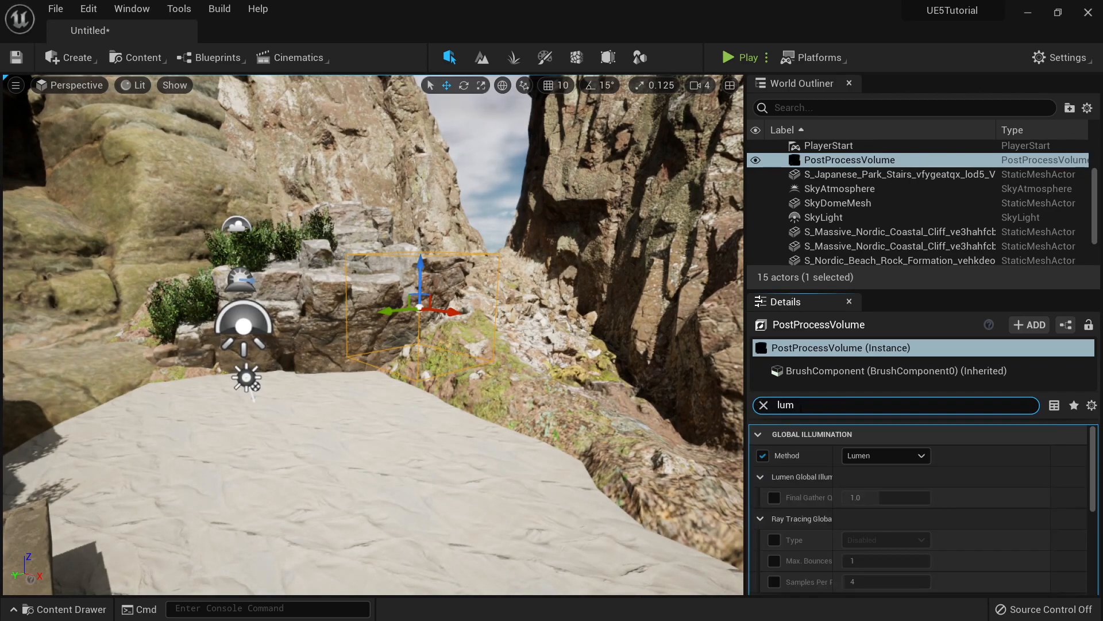
text(en)
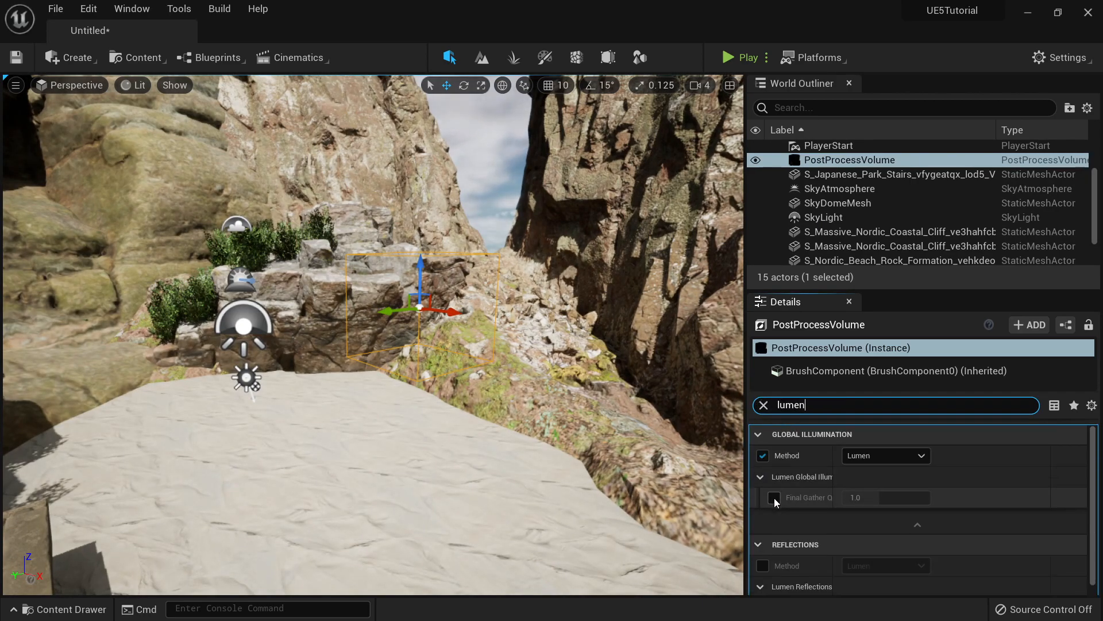
Compare GI methods by switching to Screen Space, then Ray Traced, then back to Lumen.
click(886, 455)
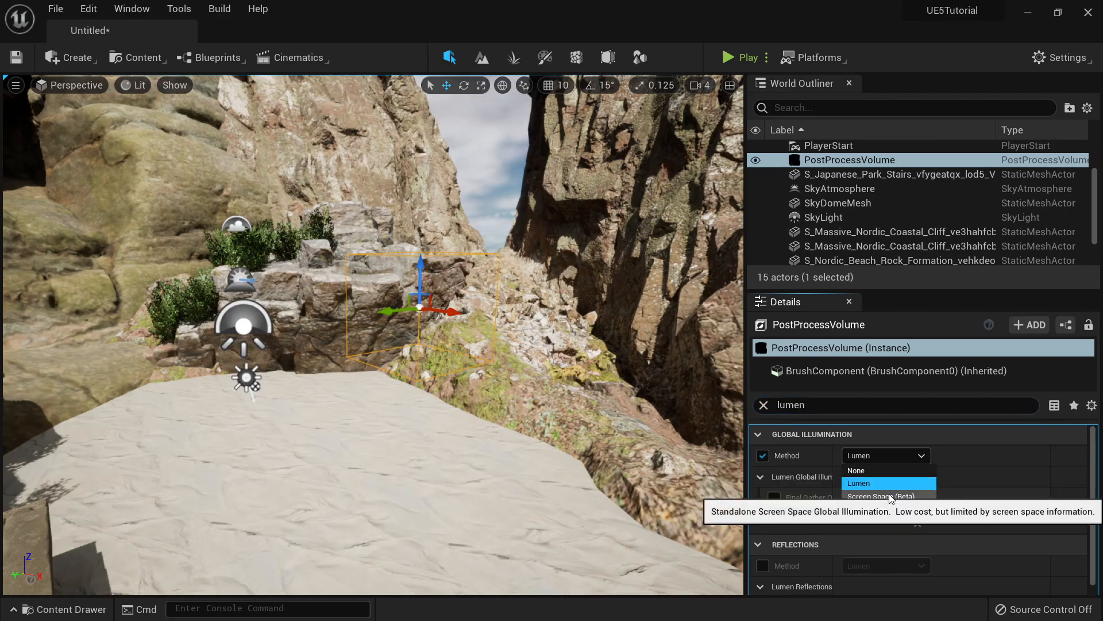
click(881, 496)
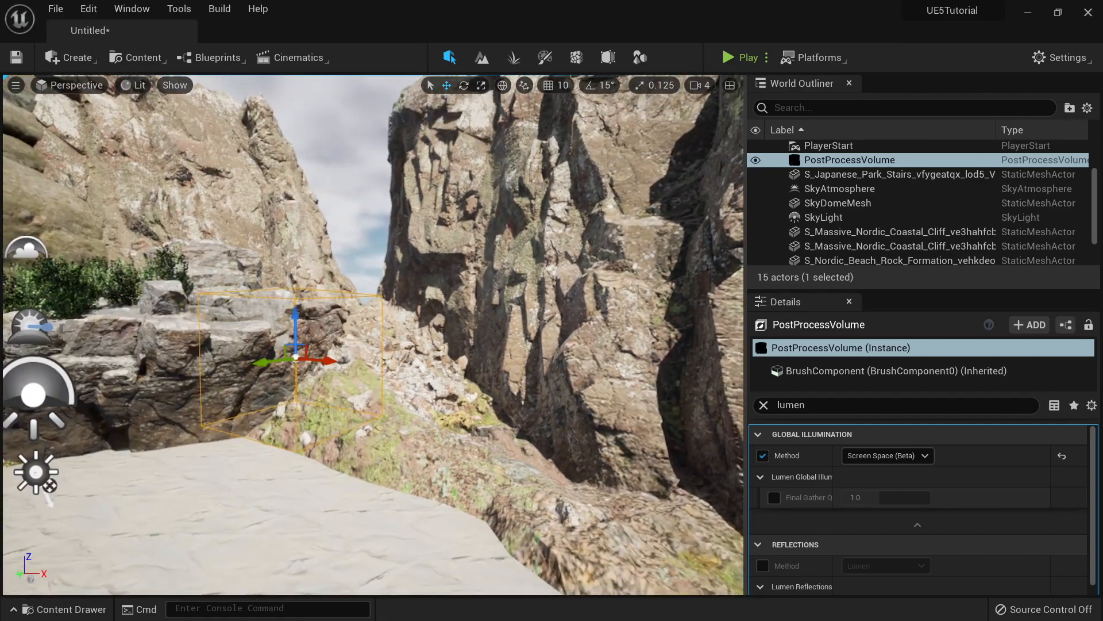
click(888, 455)
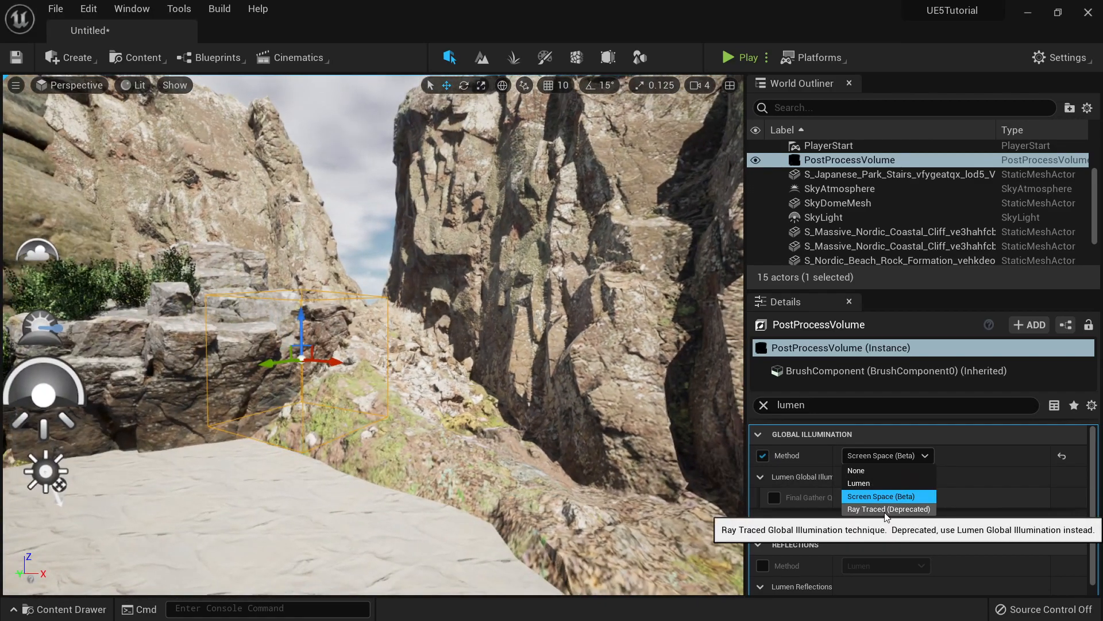
click(889, 508)
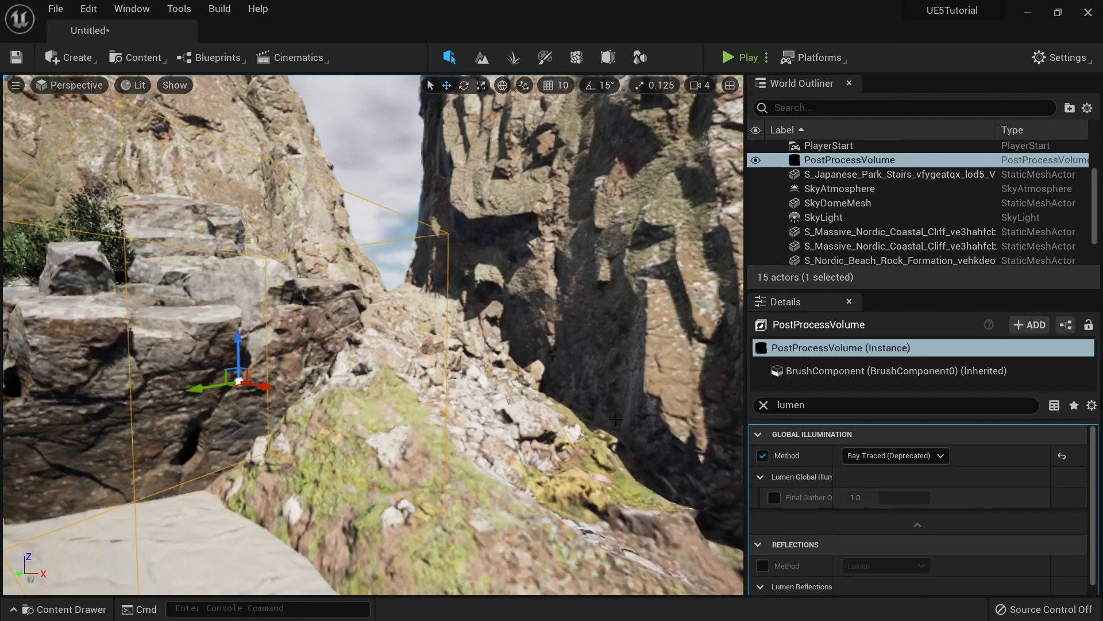
click(895, 455)
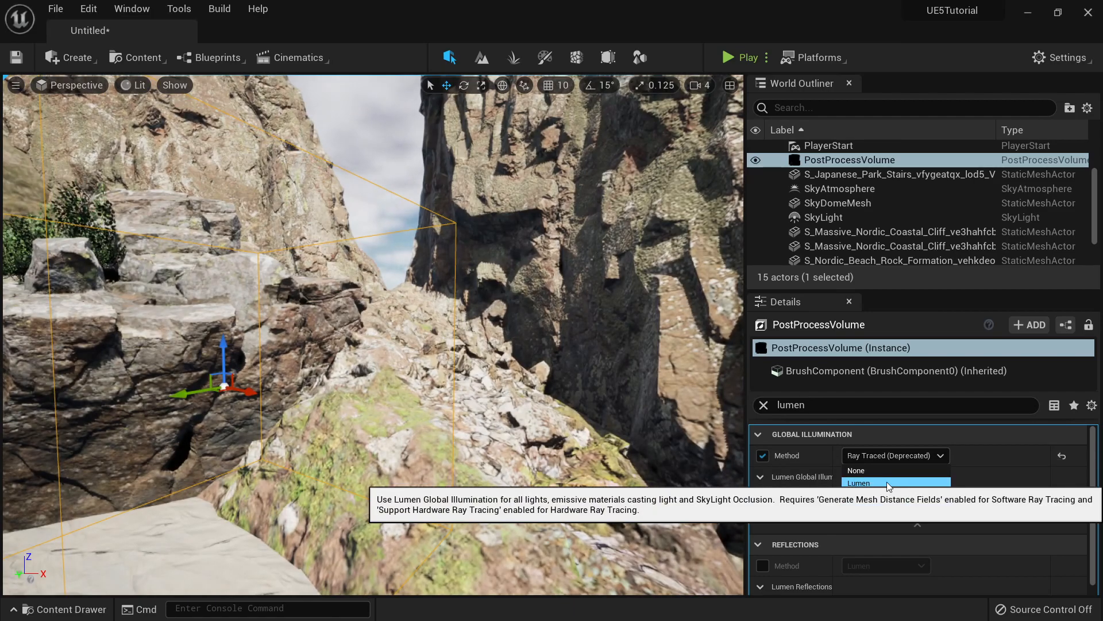
click(873, 482)
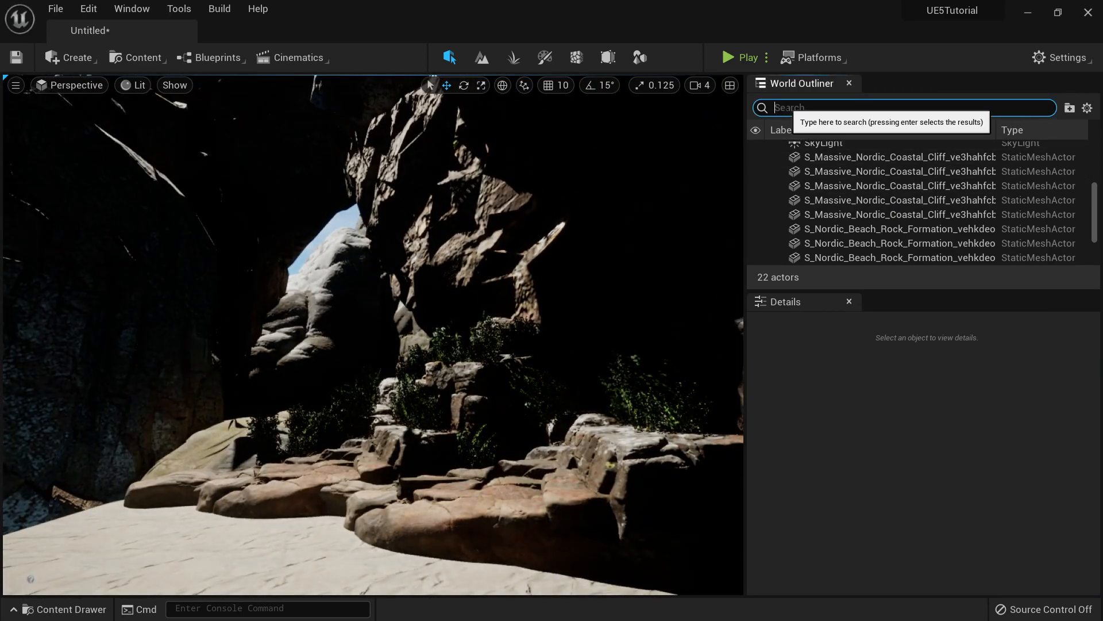
Find the PostProcessVolume via 'post', keep Lumen GI and set Final Gather Quality to 1.0.
text(post)
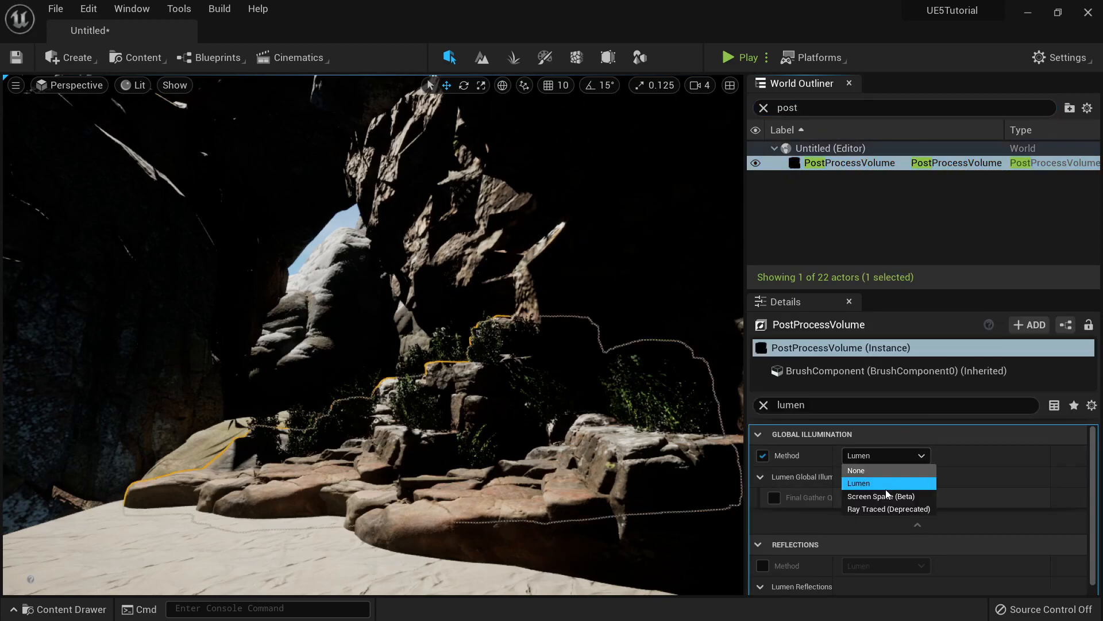
click(880, 497)
text(0.25)
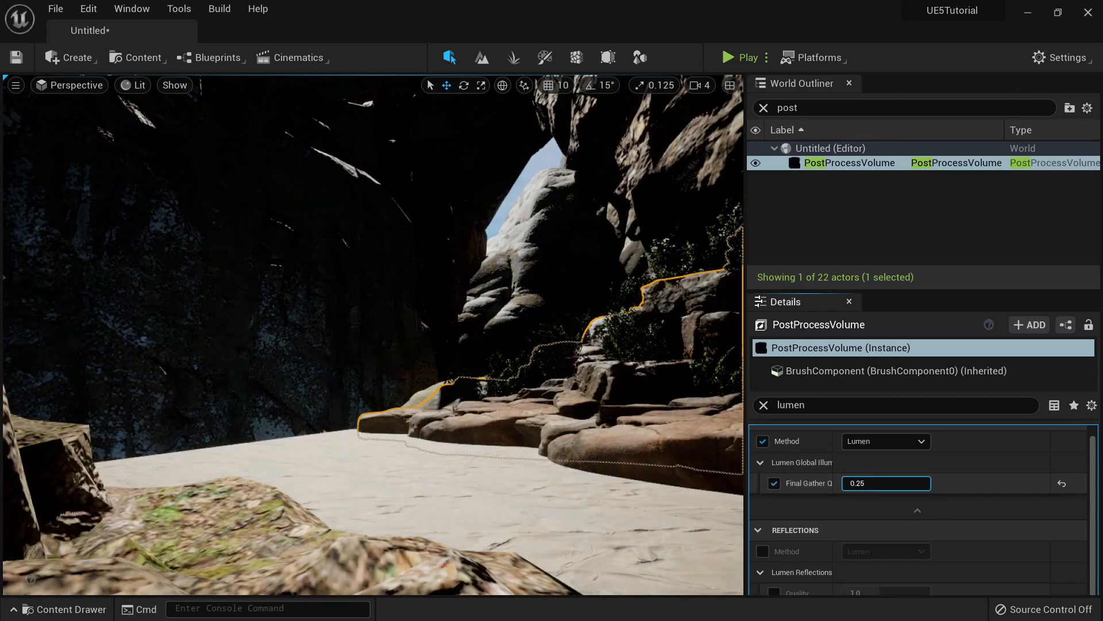
text(1.0)
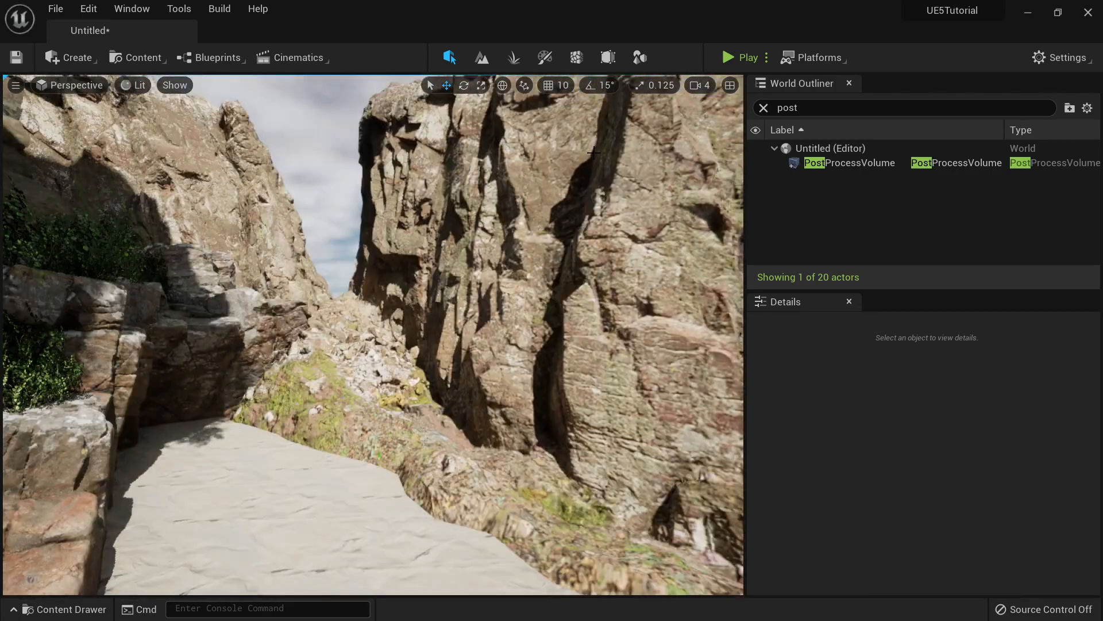
Try Screen Space GI on the volume, return to Lumen, and clear the Details search filter.
click(849, 163)
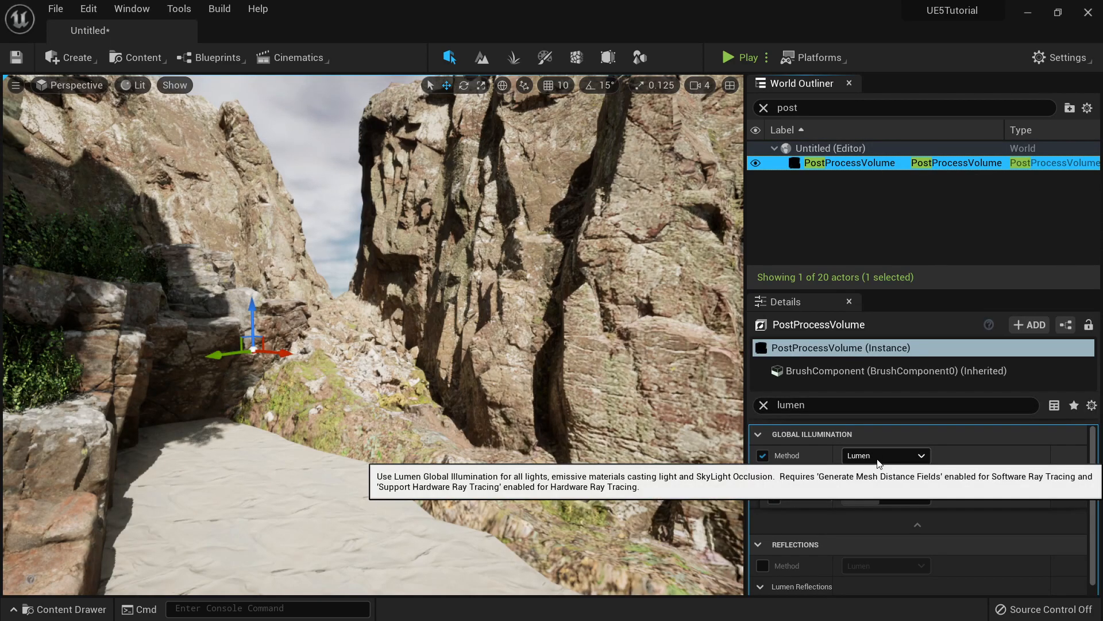
click(886, 455)
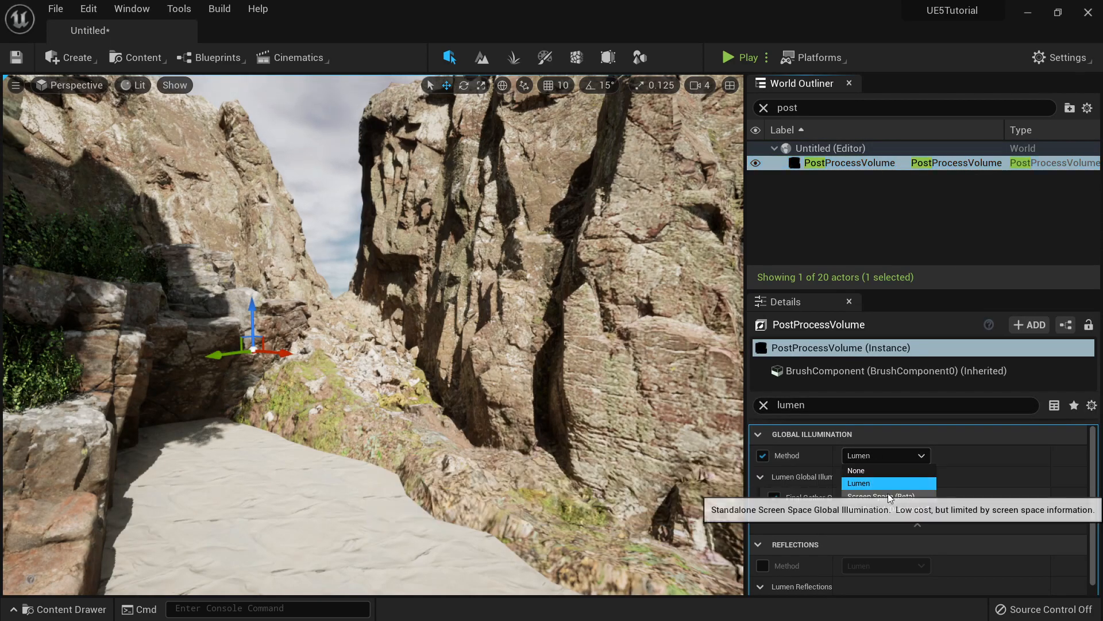
click(881, 497)
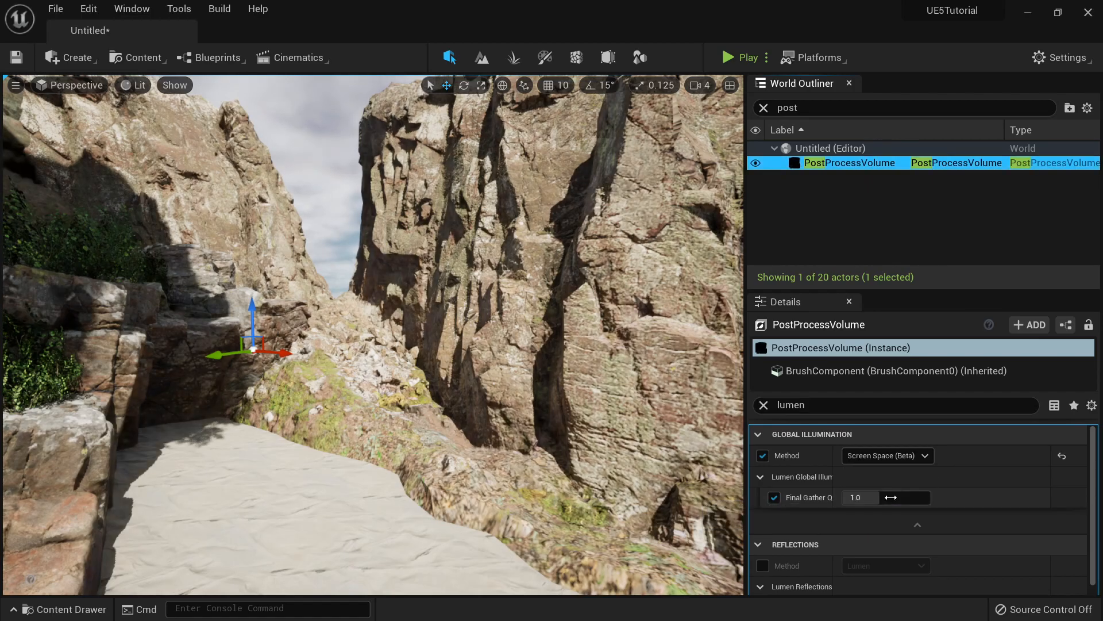
click(887, 455)
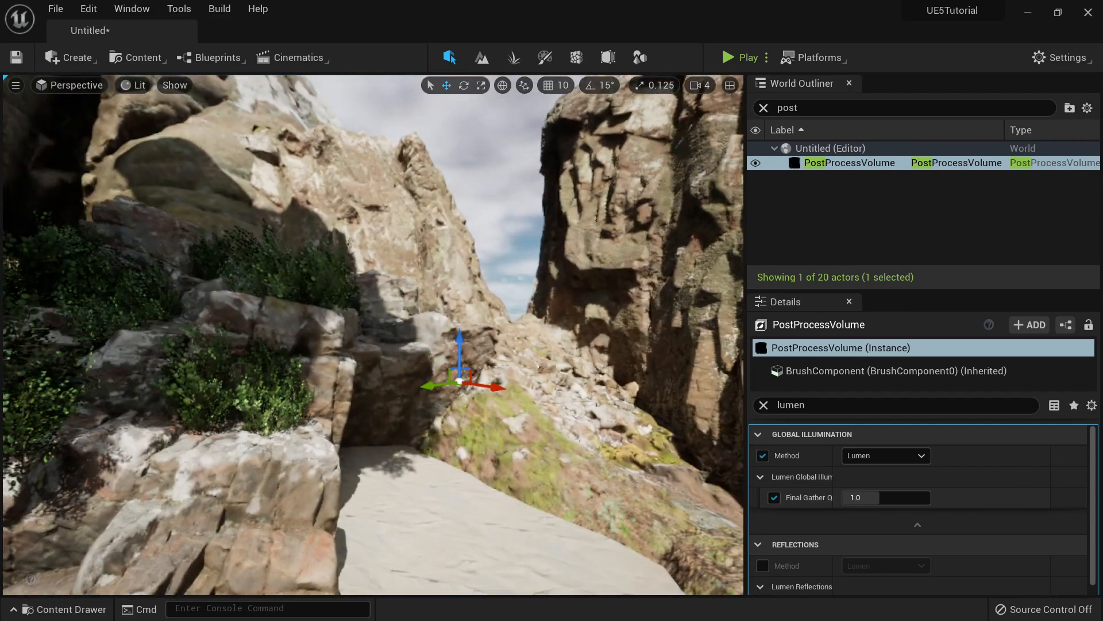
click(763, 404)
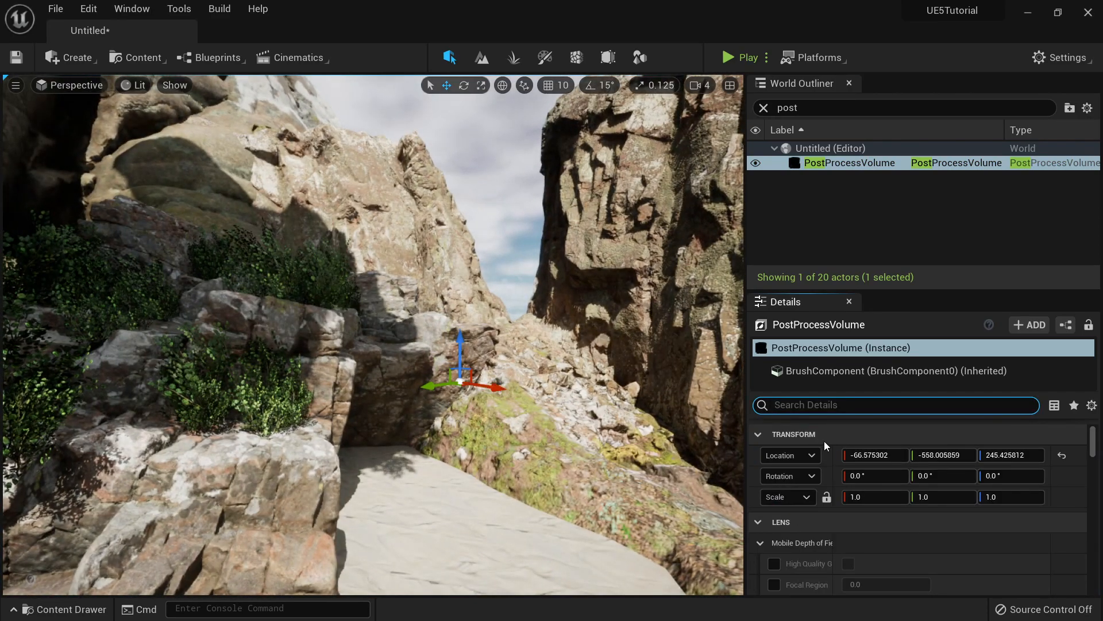